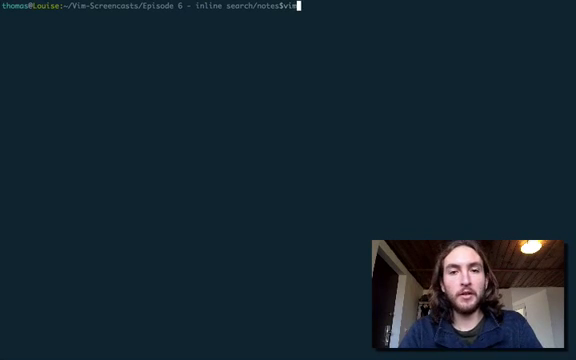
# Launch Vim on inline.txt from the shell
pyautogui.write('inline.txt')
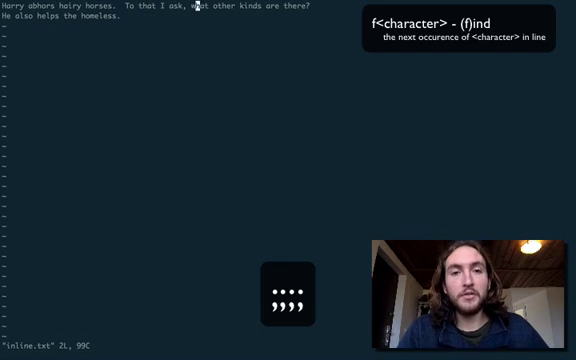
pyautogui.press('f')
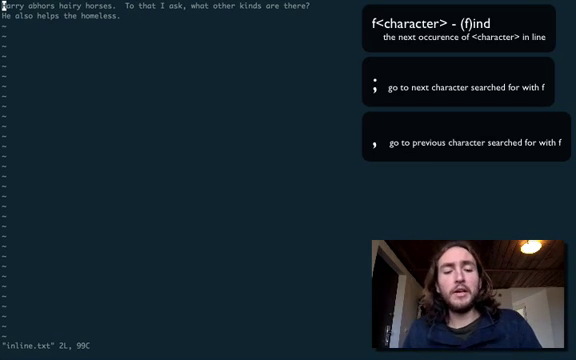
pyautogui.press('v')
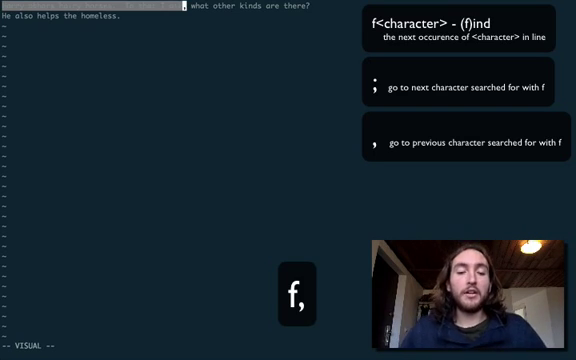
pyautogui.press('y')
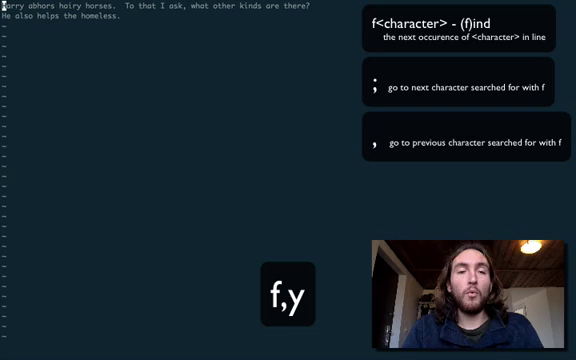
pyautogui.press('A')
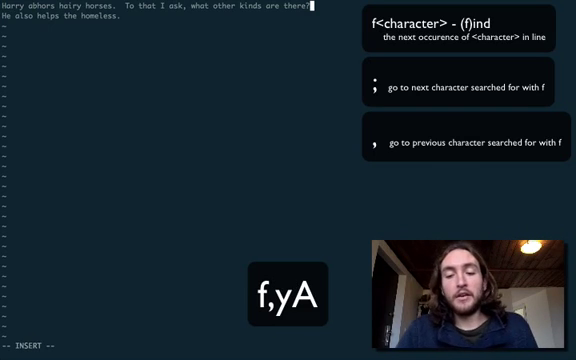
pyautogui.press('Escape')
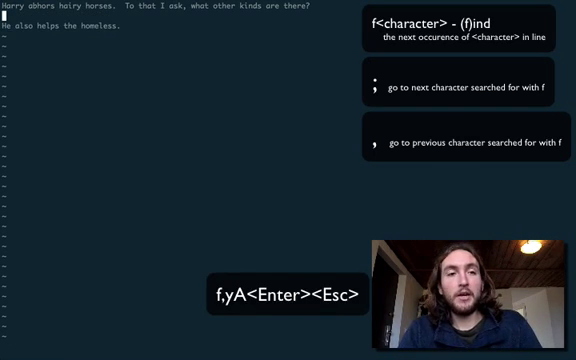
pyautogui.press('p')
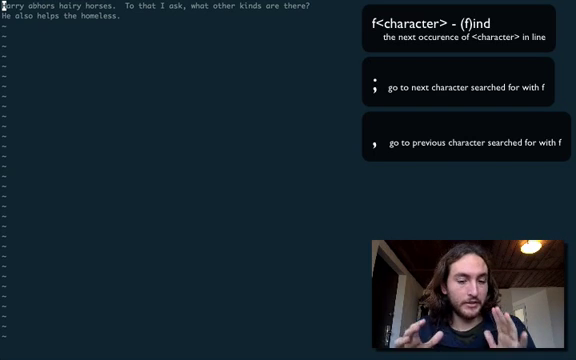
# Enter visual mode at the start of line 1 to begin a selection
pyautogui.press('v')
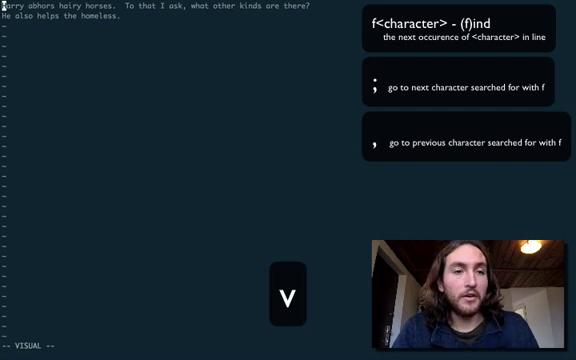
pyautogui.press('v')
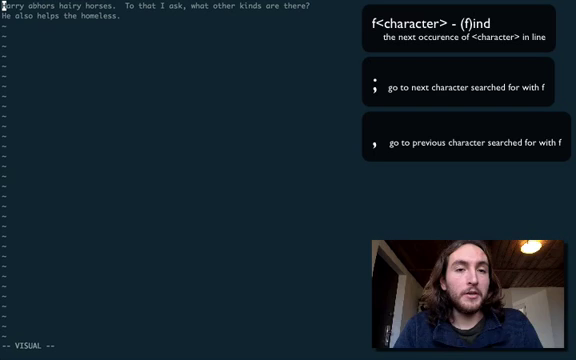